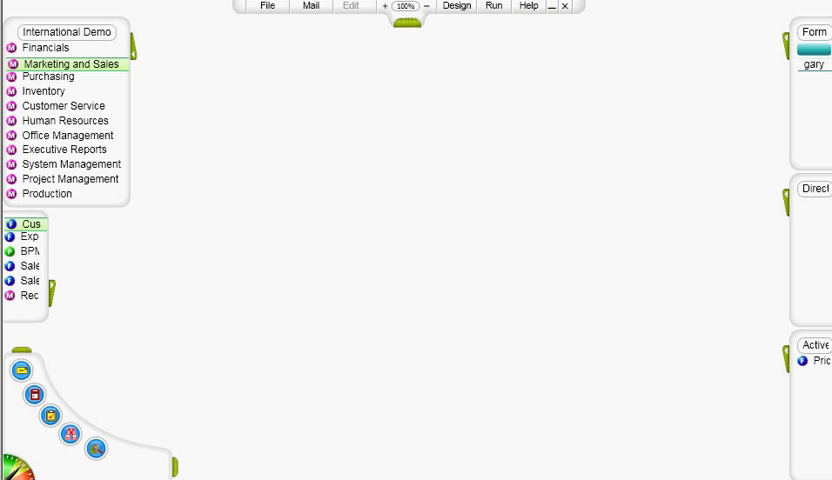
# Launch the Sales Orders form from the Marketing and Sales orders area
pyautogui.click(60, 63)
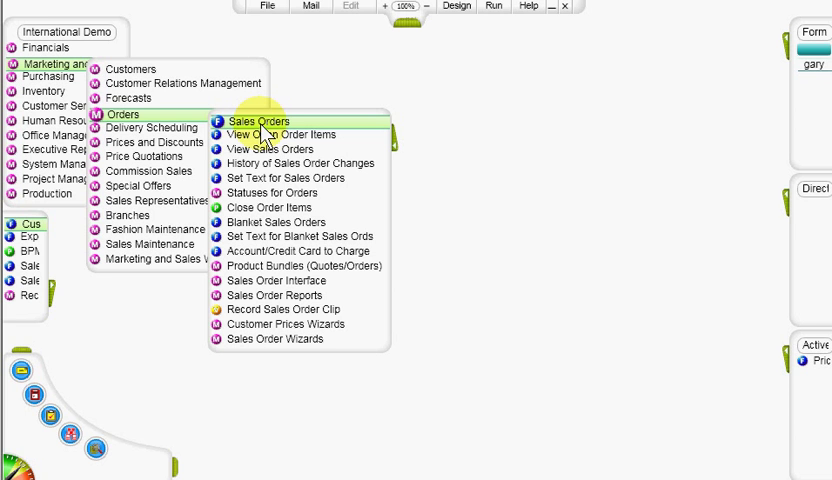
pyautogui.moveTo(272, 127)
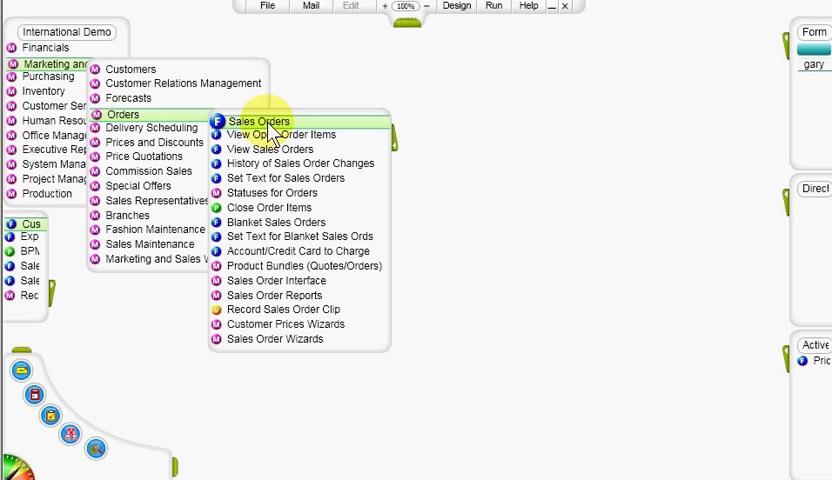
pyautogui.click(260, 121)
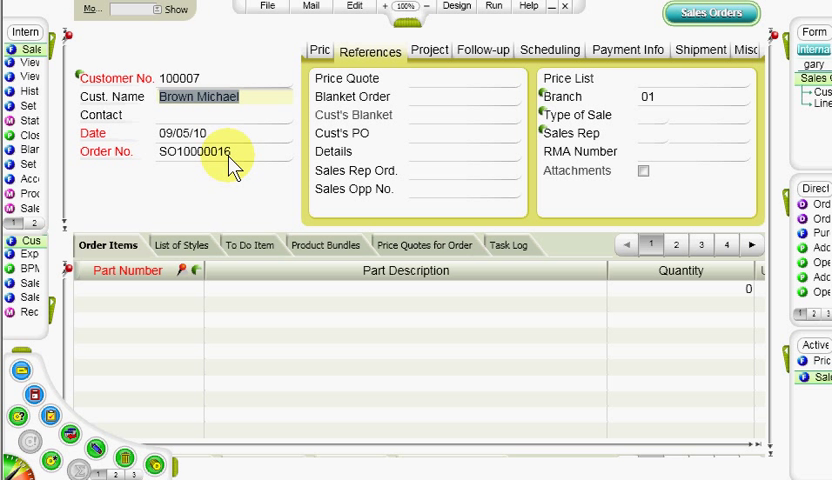
pyautogui.moveTo(429, 50)
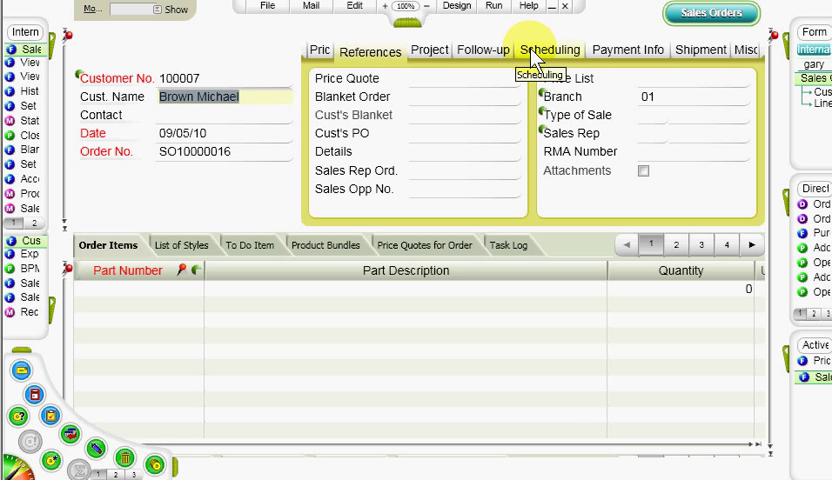
# View the new order's pricing totals, still zero in dollars with no items
pyautogui.click(318, 50)
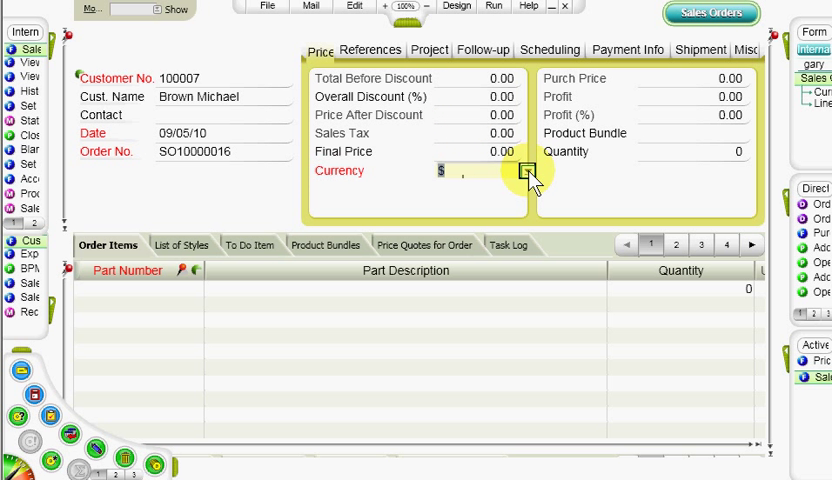
pyautogui.click(528, 170)
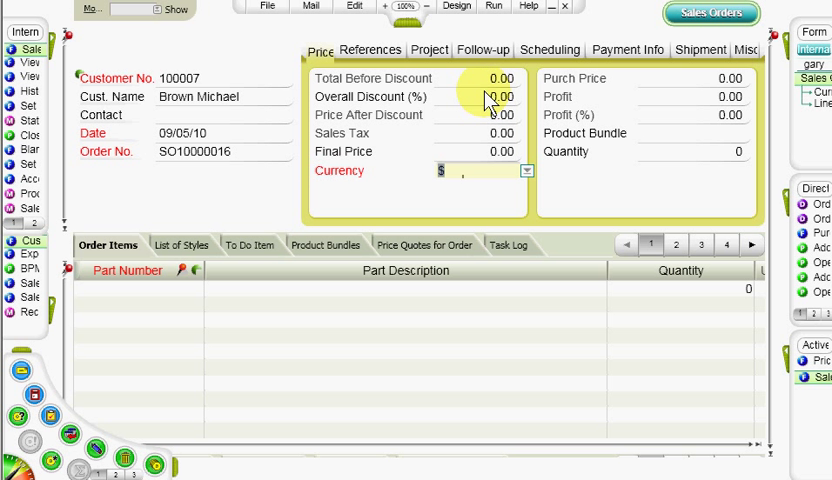
pyautogui.click(370, 50)
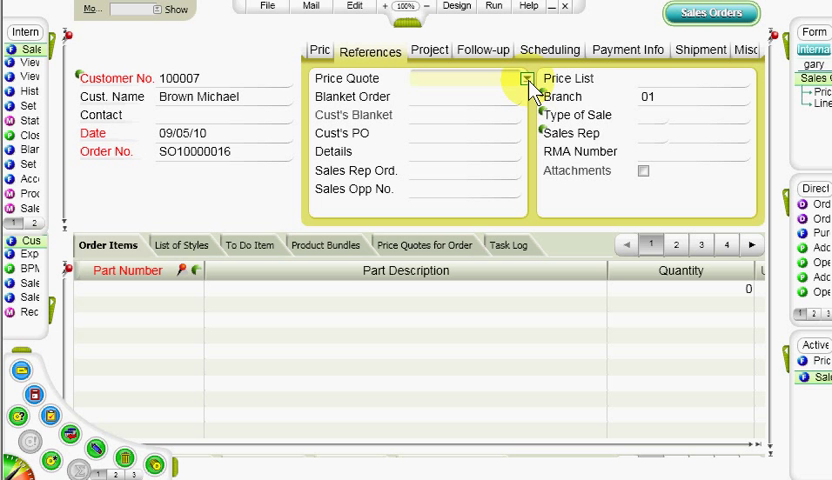
# Base order SO10000016 on price quote PQ10000003 and move to its payment information
pyautogui.click(526, 78)
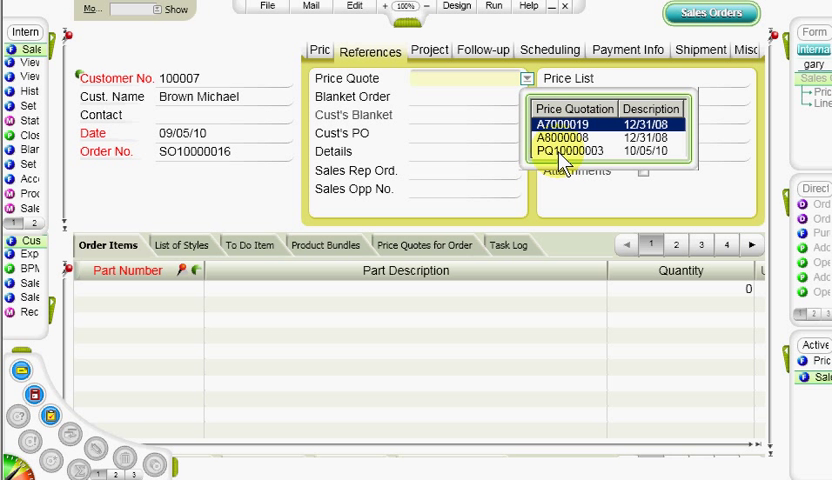
pyautogui.click(568, 150)
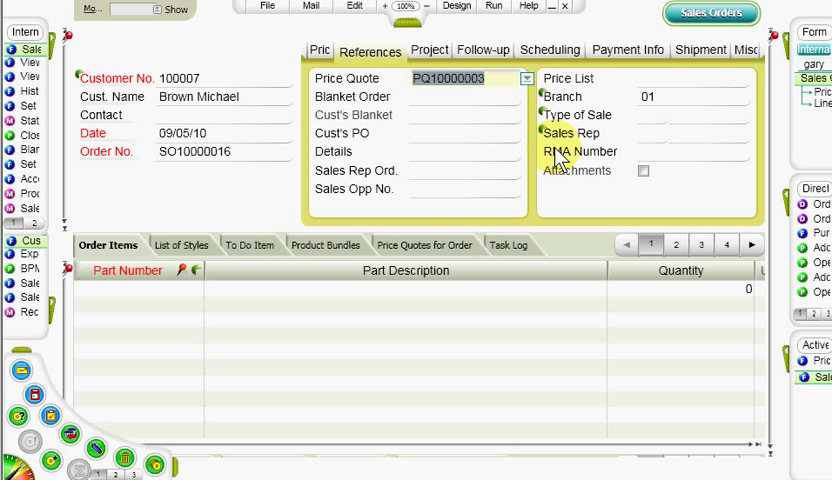
pyautogui.moveTo(491, 55)
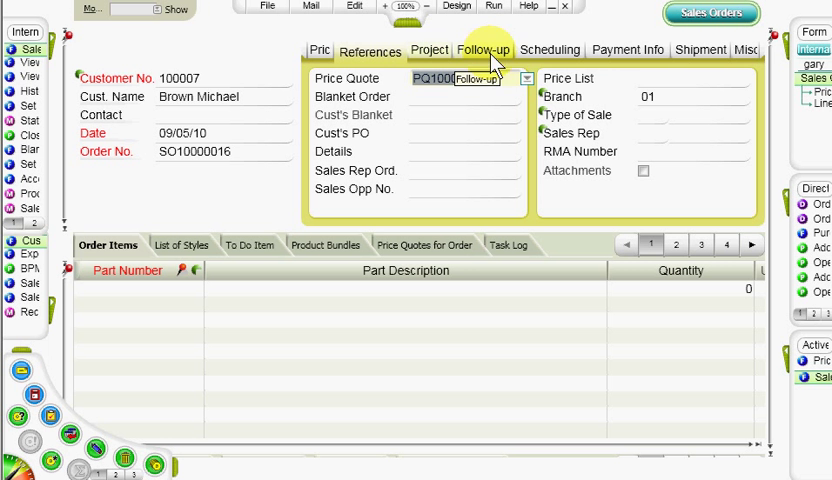
pyautogui.click(627, 50)
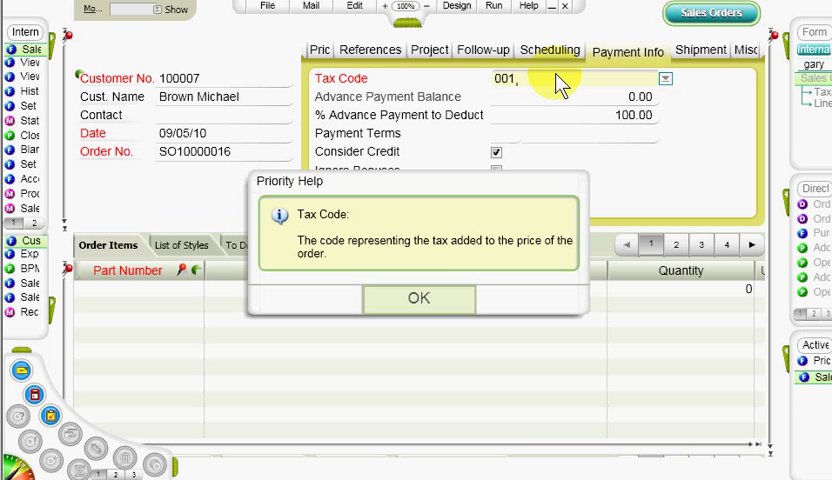
# Dismiss the Tax Code 001 help message on the payment information
pyautogui.click(418, 298)
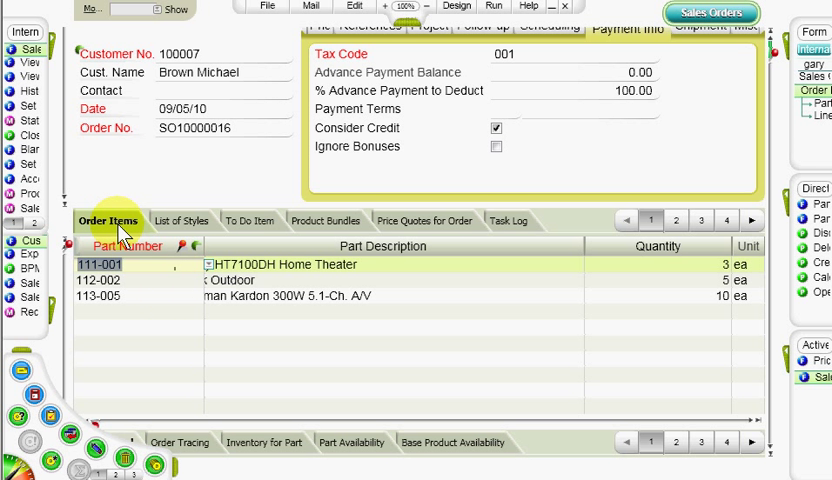
pyautogui.moveTo(128, 258)
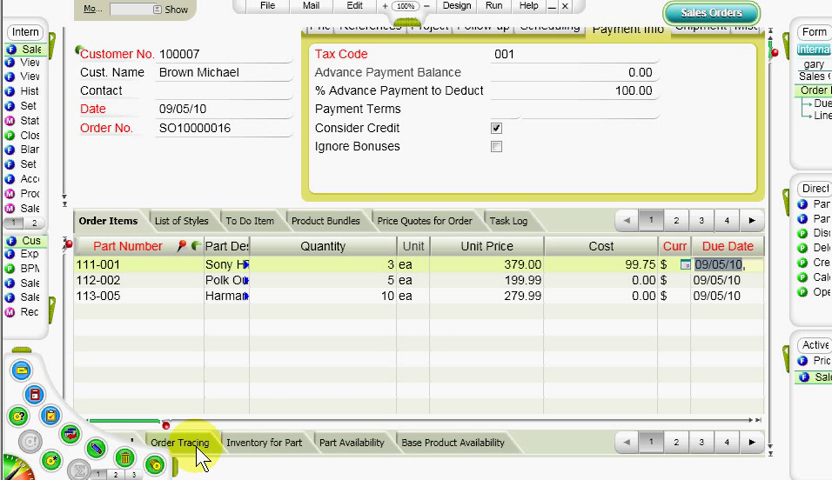
pyautogui.moveTo(290, 457)
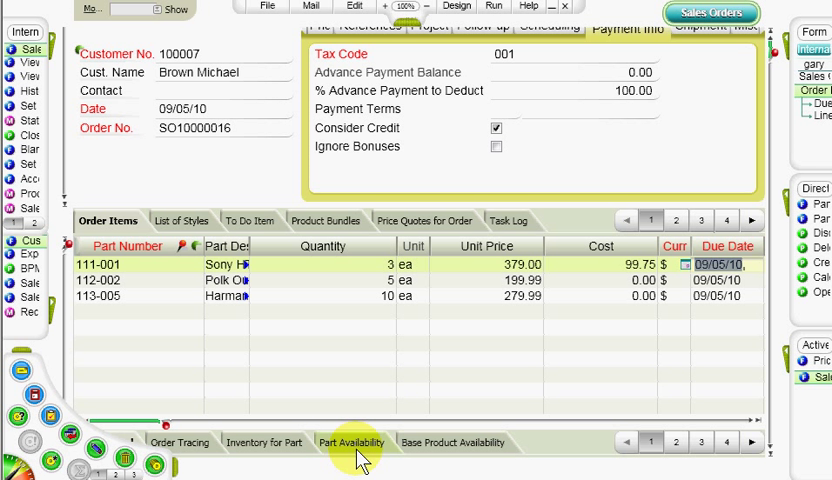
pyautogui.moveTo(402, 210)
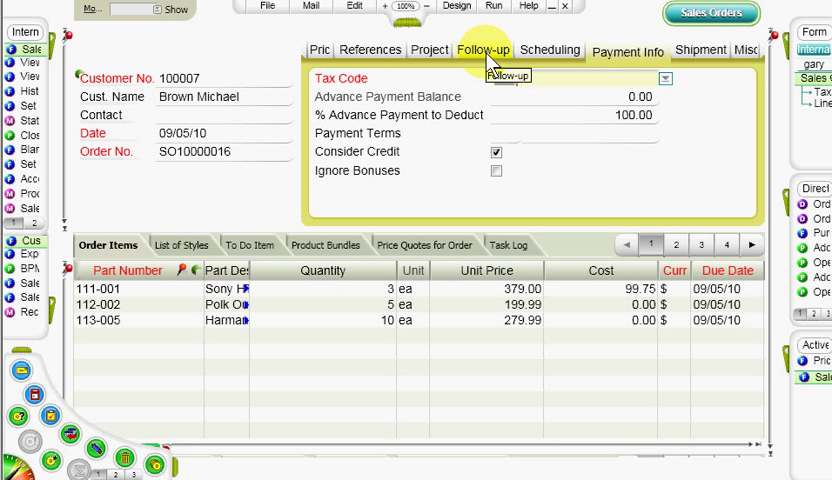
# Change order SO10000016's follow-up status from Draft to Confirmed
pyautogui.click(484, 49)
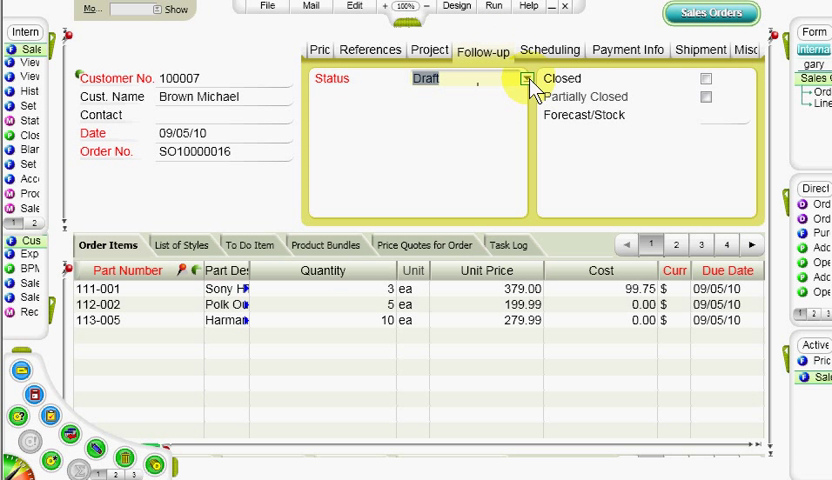
pyautogui.click(524, 78)
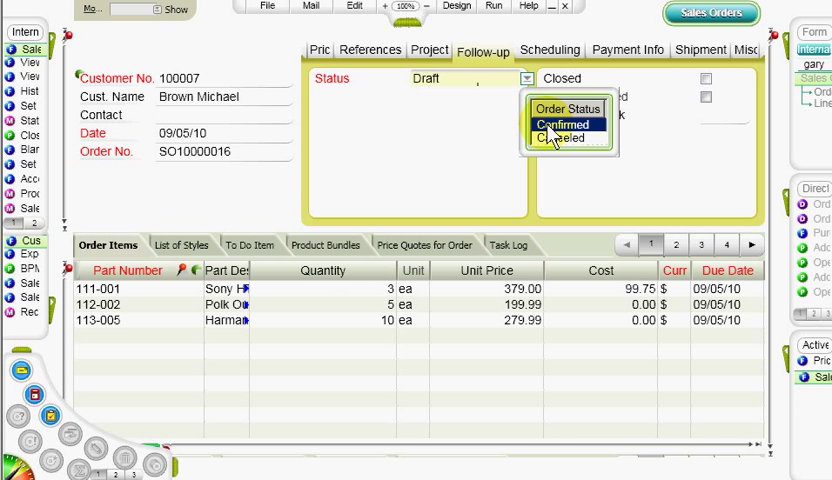
pyautogui.click(563, 124)
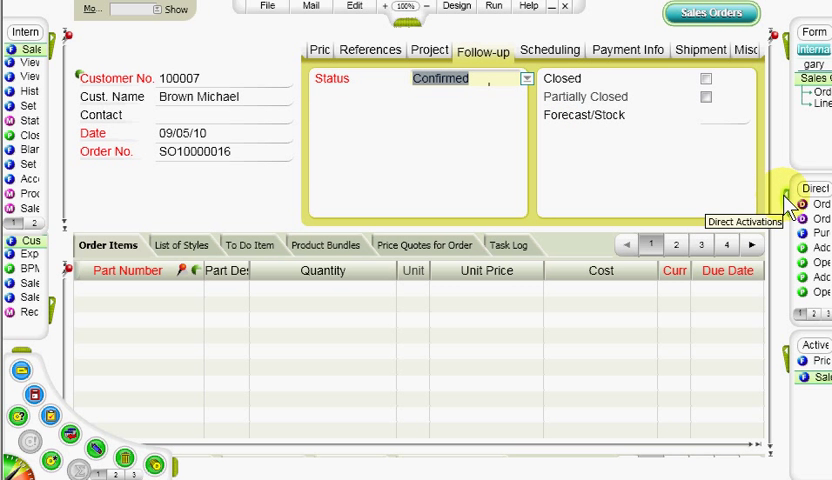
# Expand the Direct Activations panel showing Order Confirmation and Purchase Orders actions
pyautogui.click(790, 200)
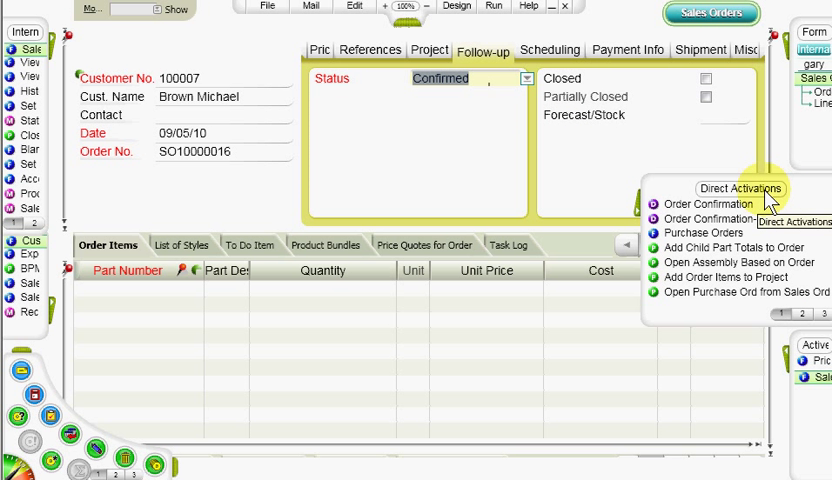
pyautogui.moveTo(710, 215)
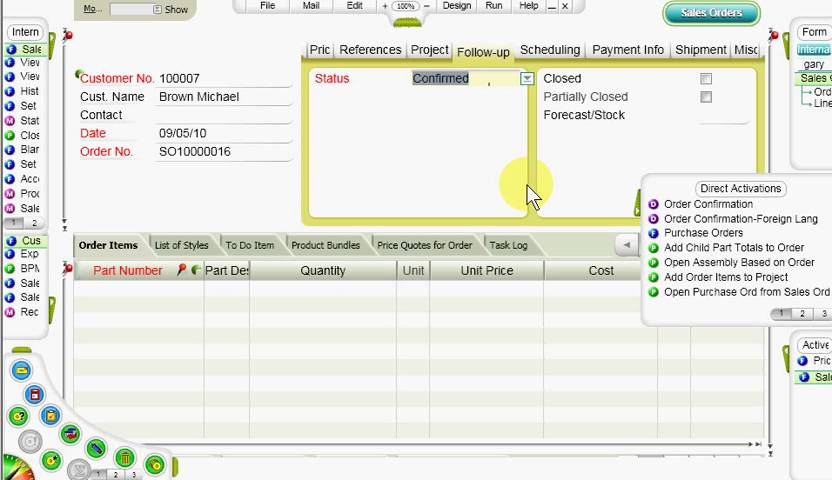
pyautogui.moveTo(524, 191)
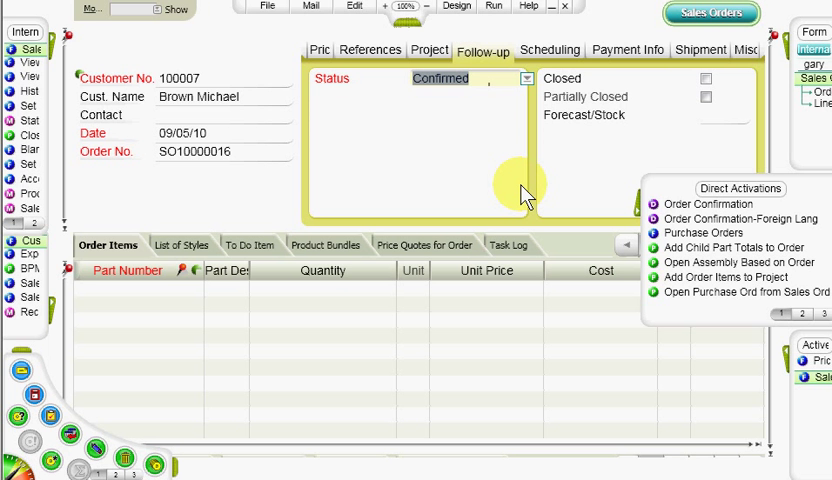